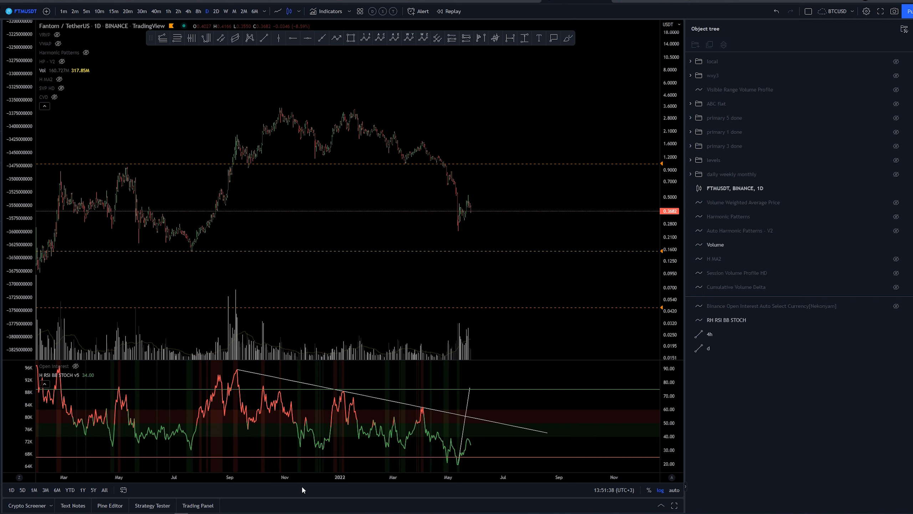
mouse_move(278, 95)
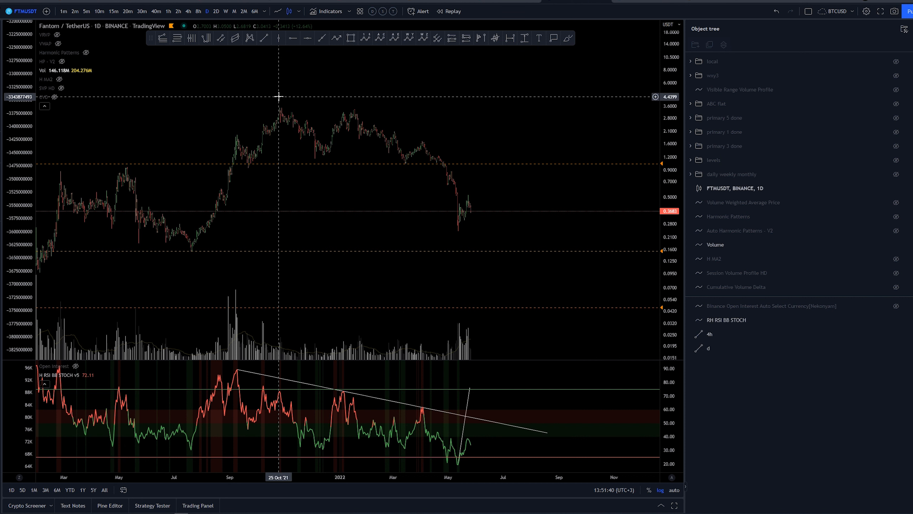
mouse_move(273, 100)
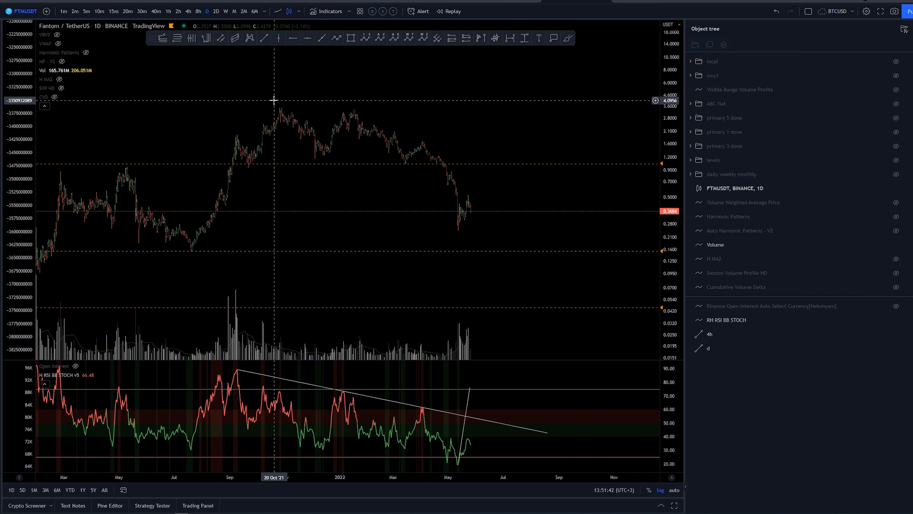
mouse_move(280, 97)
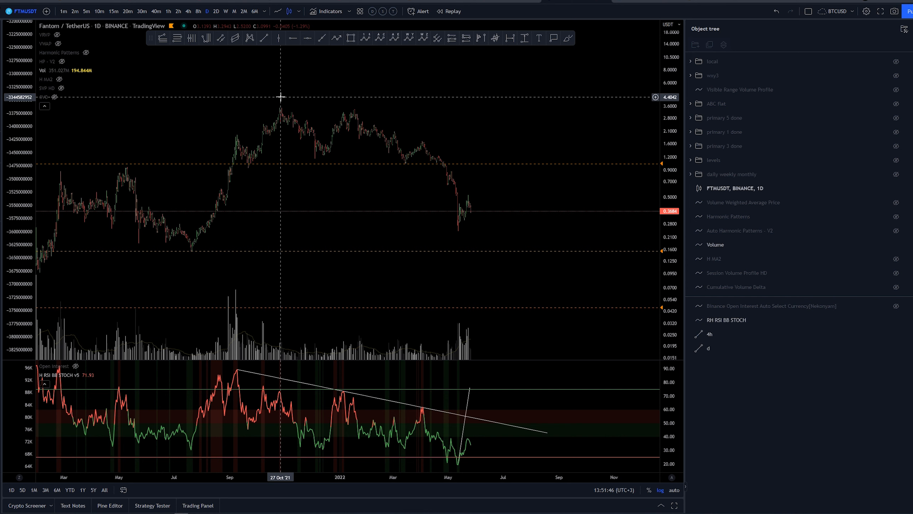
mouse_move(351, 118)
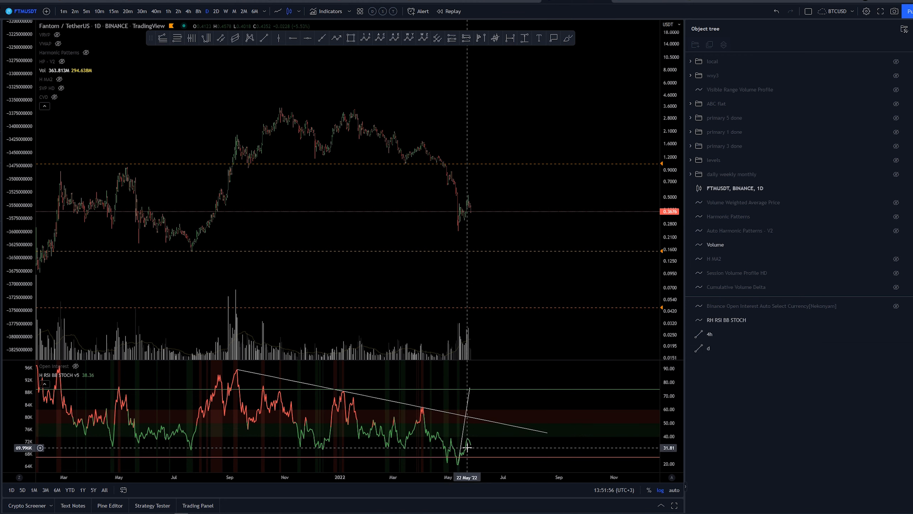
mouse_move(480, 440)
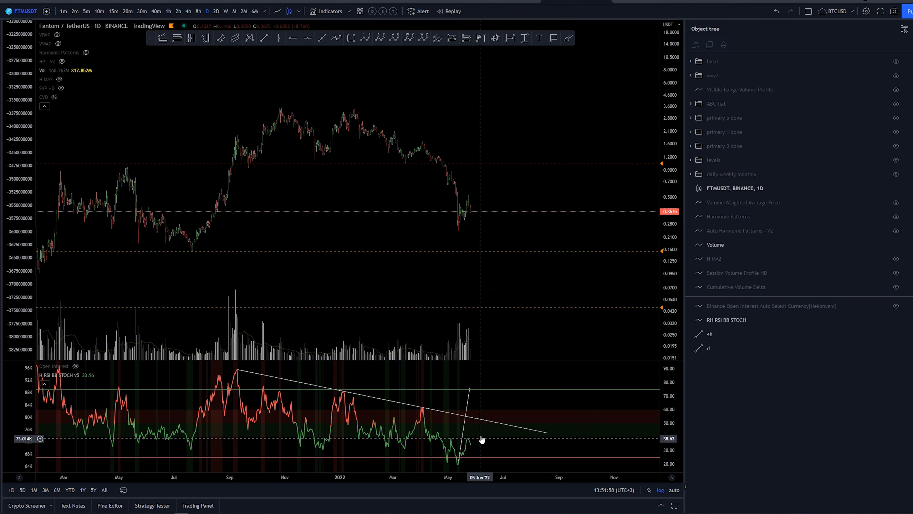
mouse_move(489, 424)
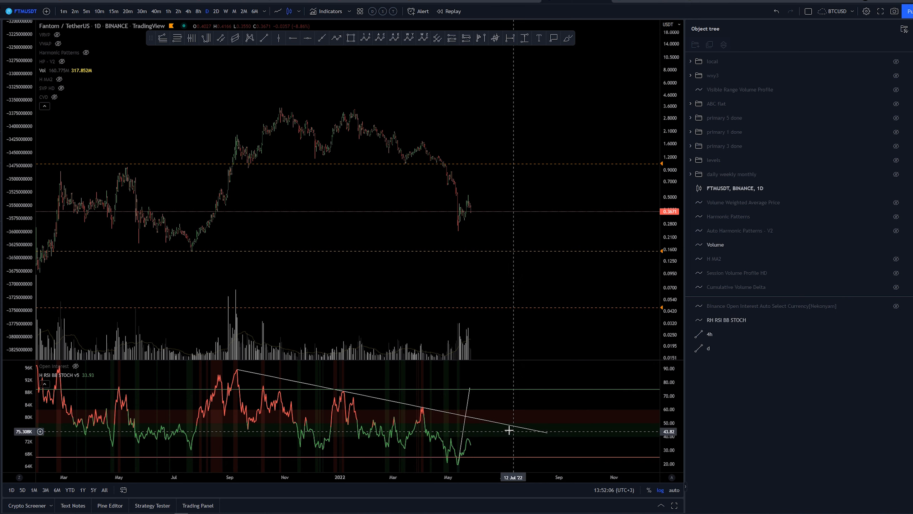
mouse_move(451, 161)
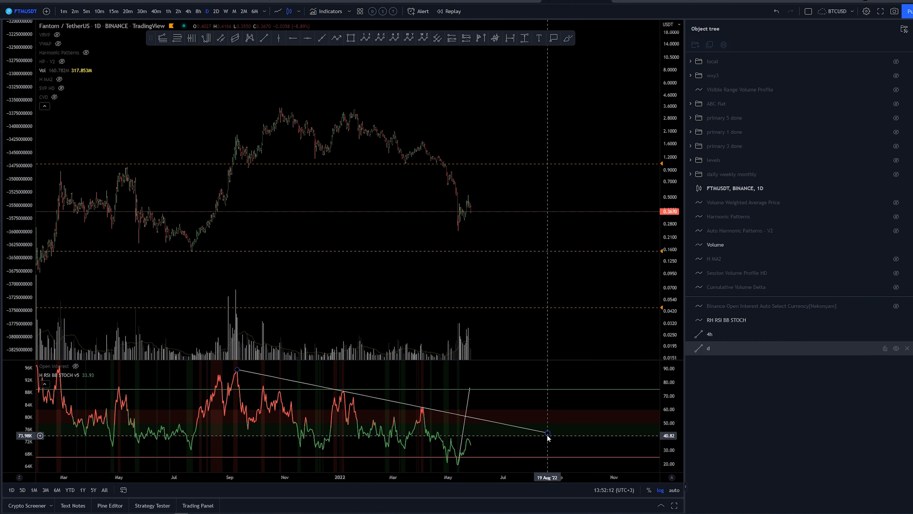
Drag the falling RSI trendline's right anchor further into the future.
left_click_drag(547, 434, 633, 453)
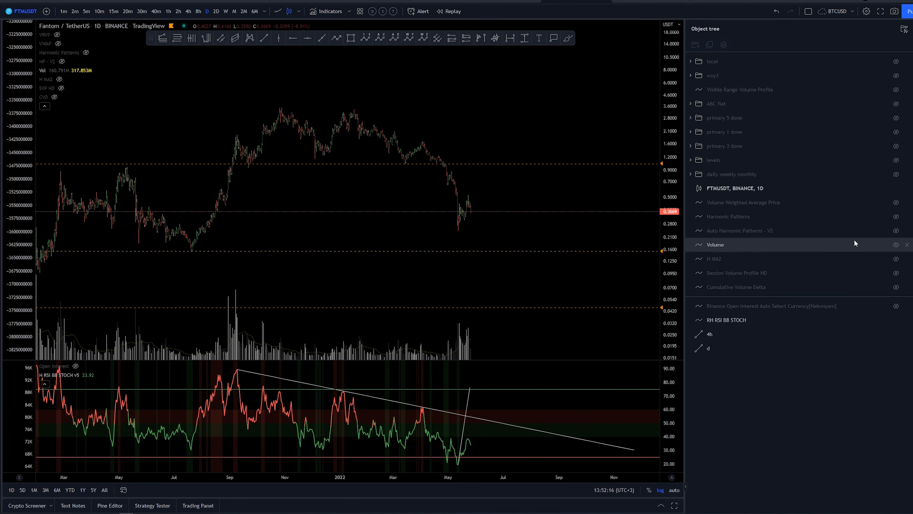
Switch the FTMUSDT chart from daily to the 4h interval.
left_click(188, 10)
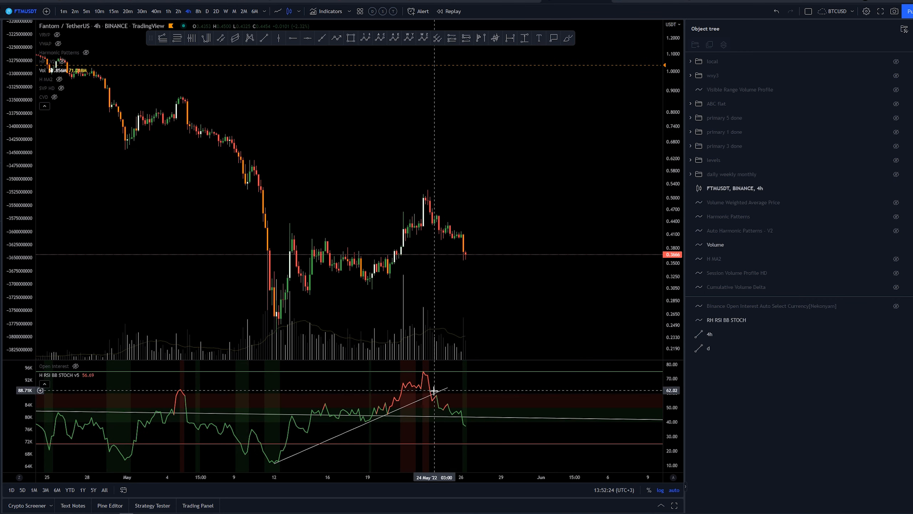
mouse_move(433, 418)
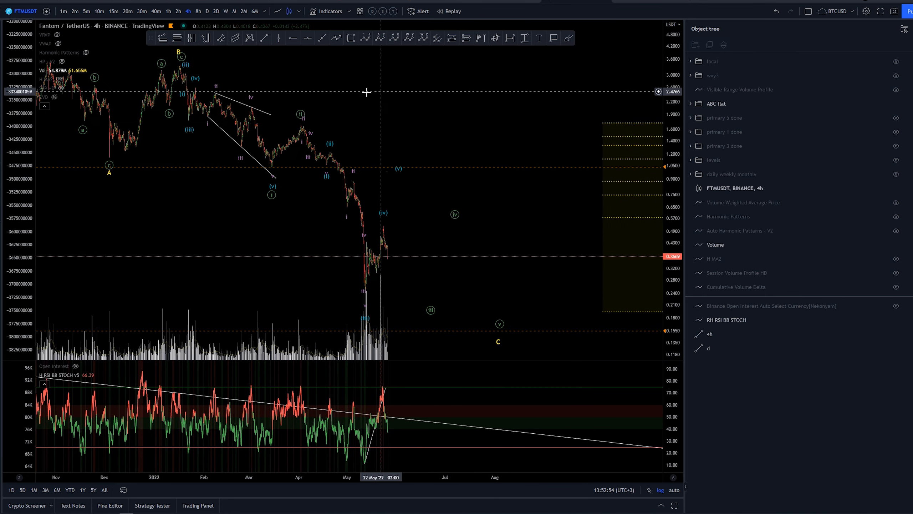
mouse_move(498, 122)
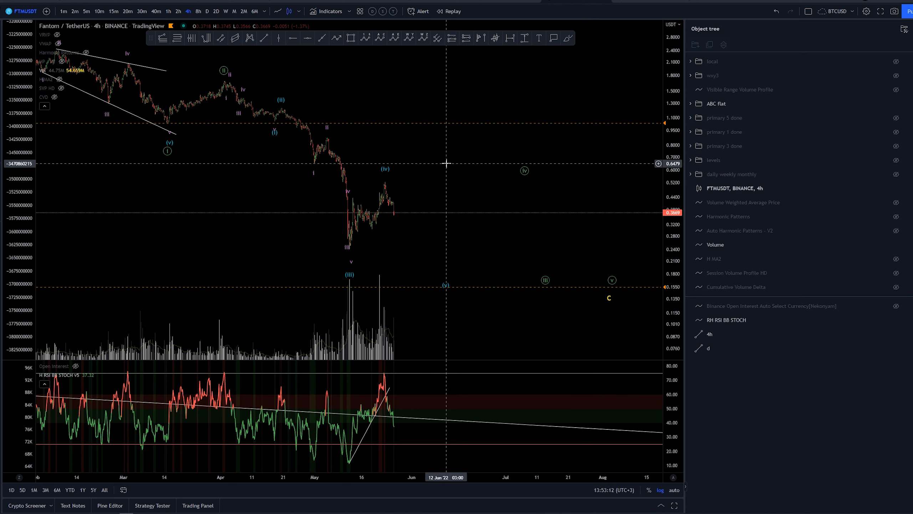
mouse_move(561, 139)
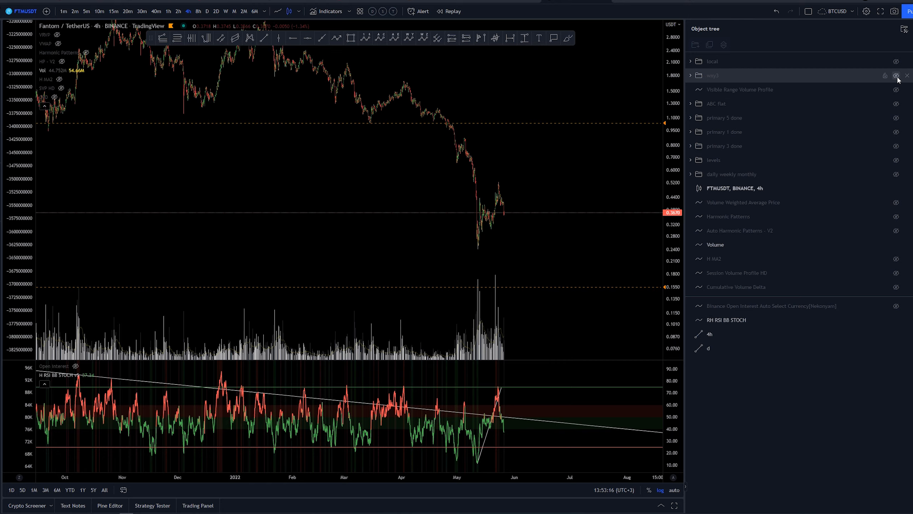
Unhide the wxy3 folder in the Object Tree to reveal the W-X-Y count.
left_click(897, 76)
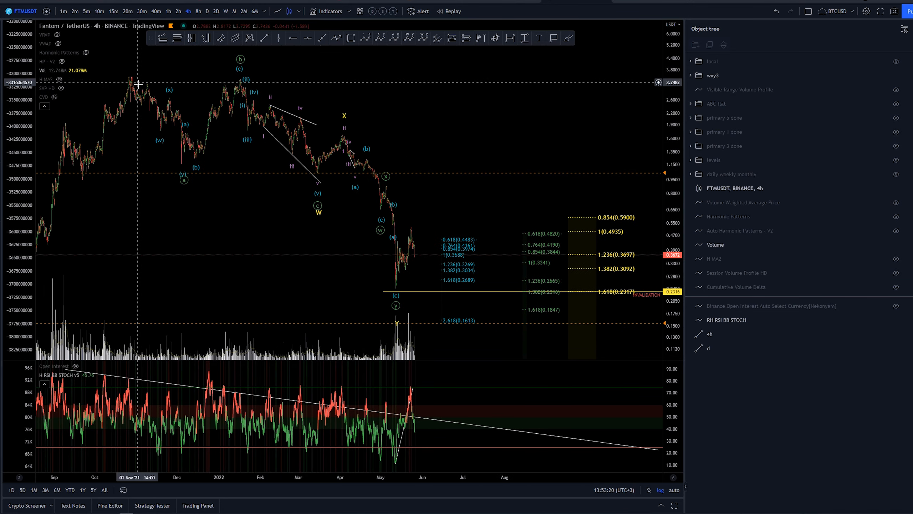
mouse_move(251, 70)
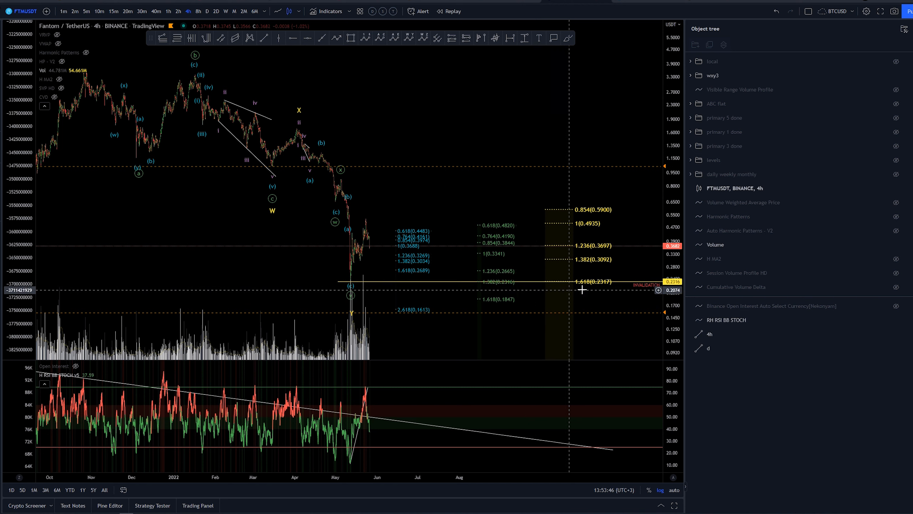
mouse_move(437, 193)
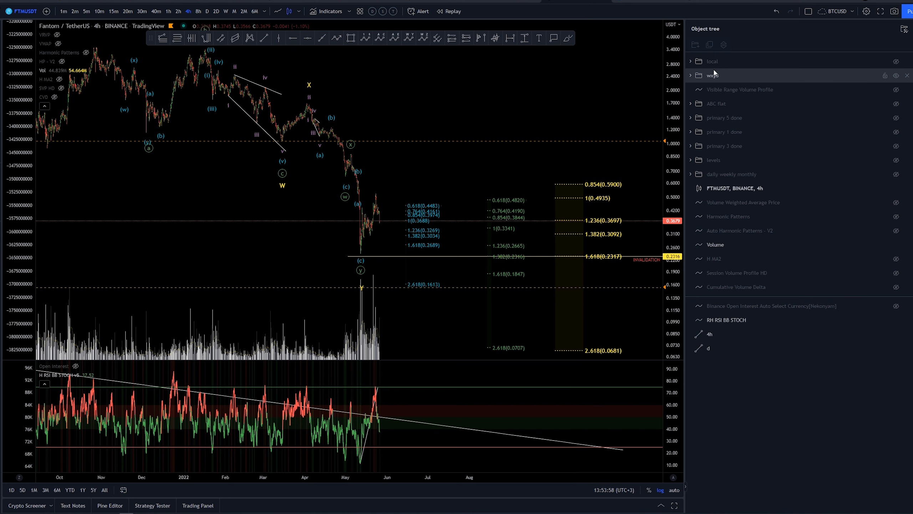
mouse_move(495, 100)
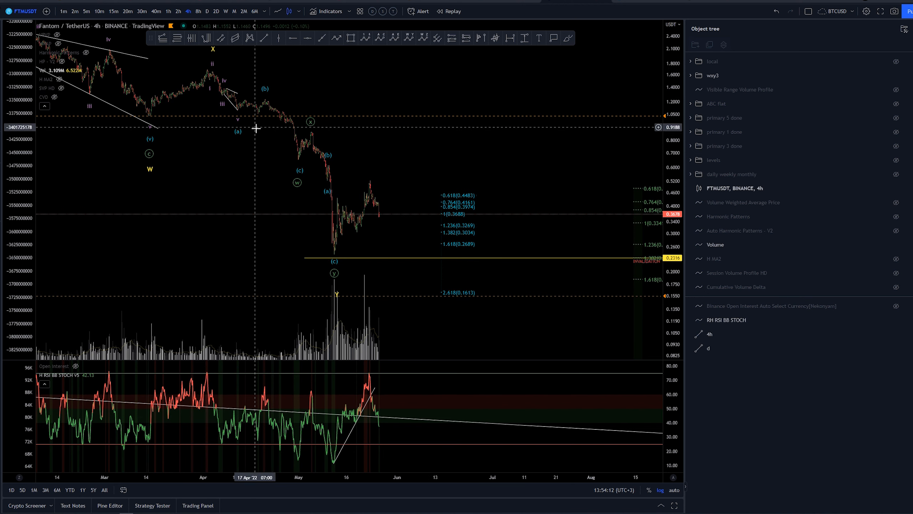
mouse_move(272, 105)
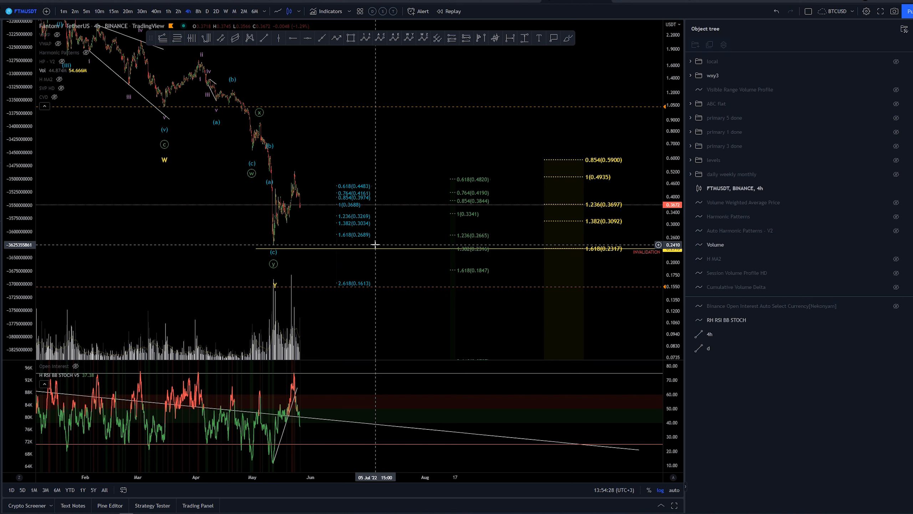
mouse_move(383, 245)
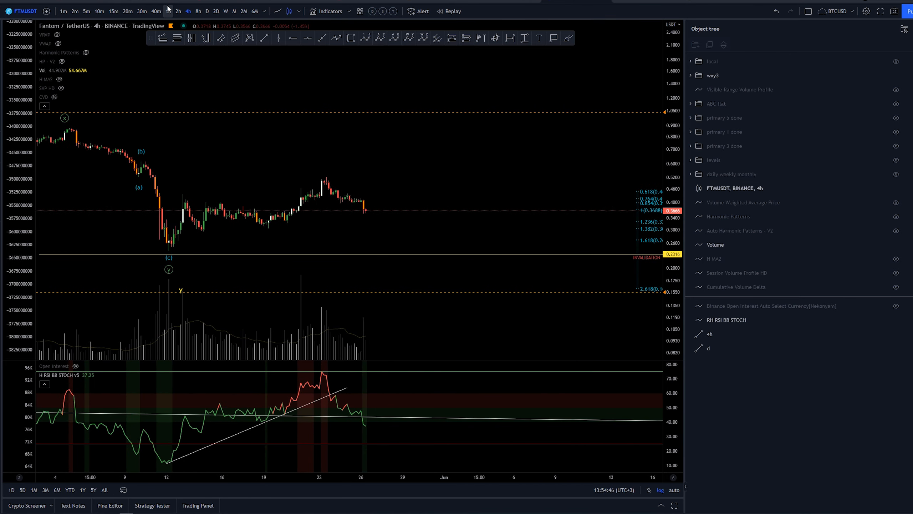
Switch the FTMUSDT chart to the 1h interval.
left_click(168, 10)
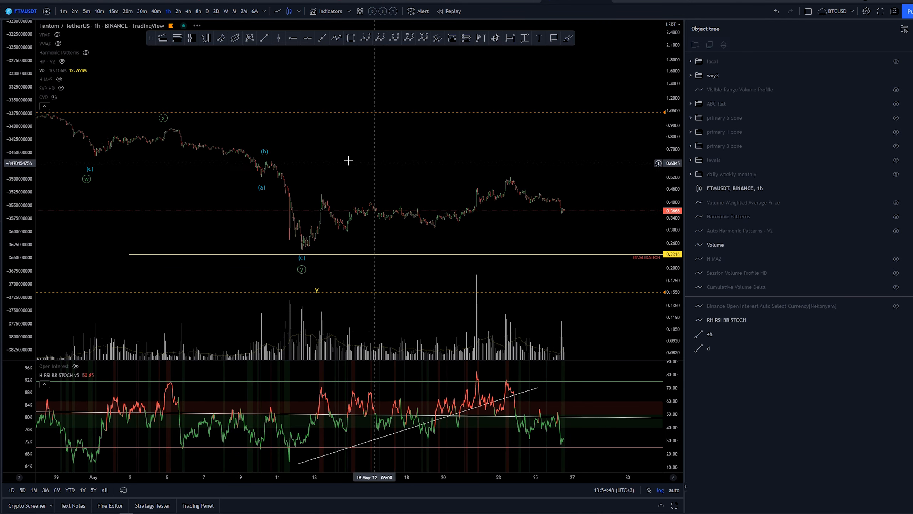
mouse_move(290, 240)
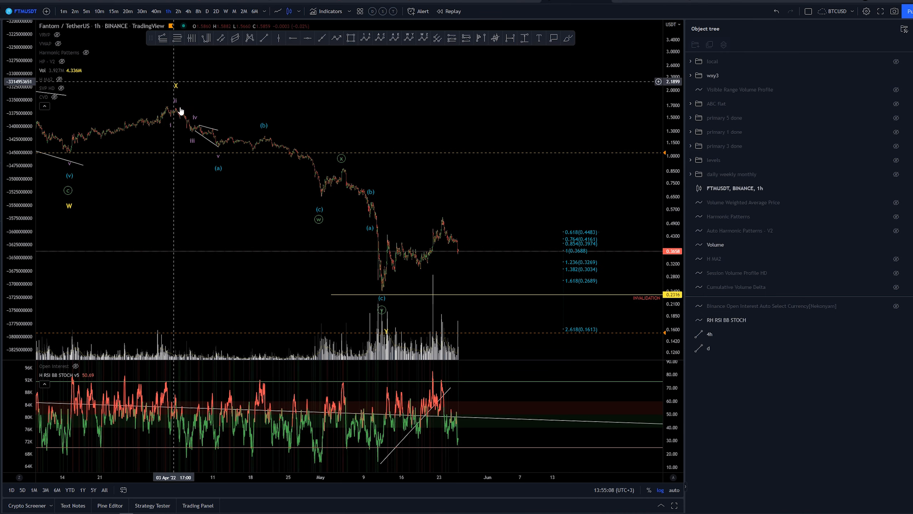
mouse_move(395, 300)
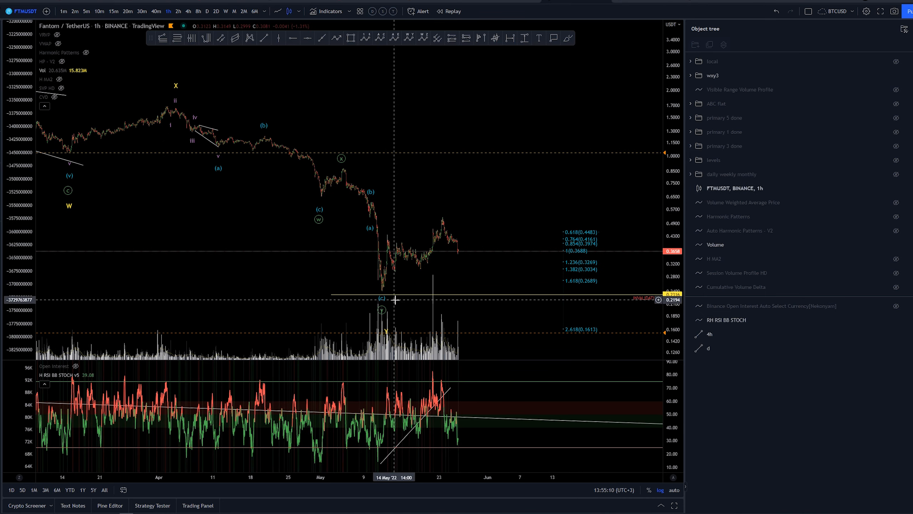
mouse_move(387, 282)
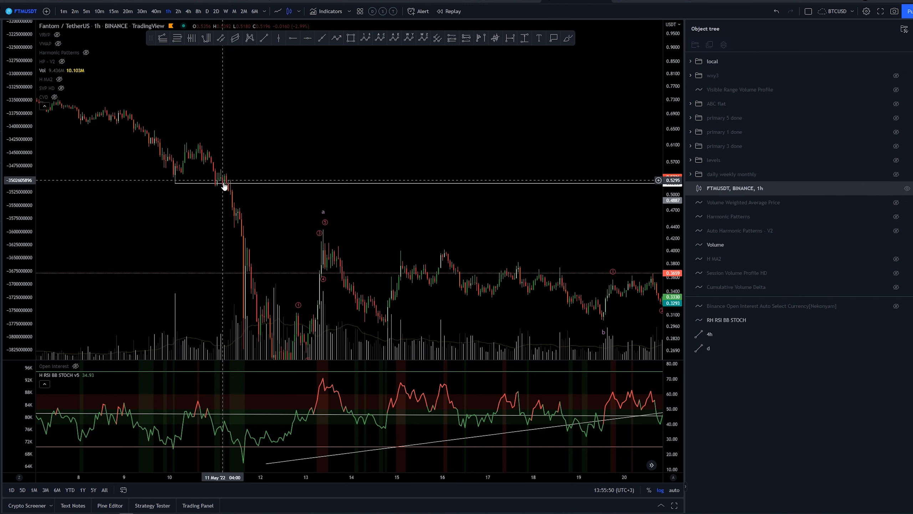
mouse_move(228, 193)
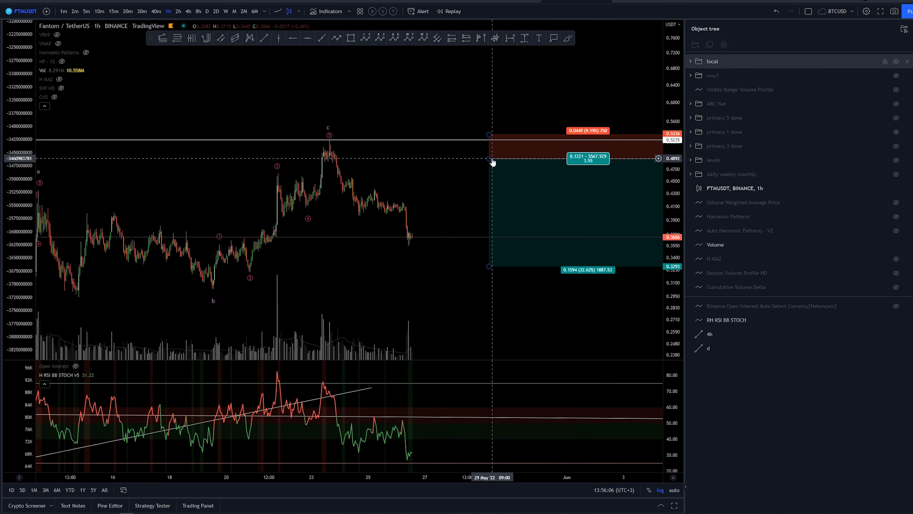
mouse_move(342, 159)
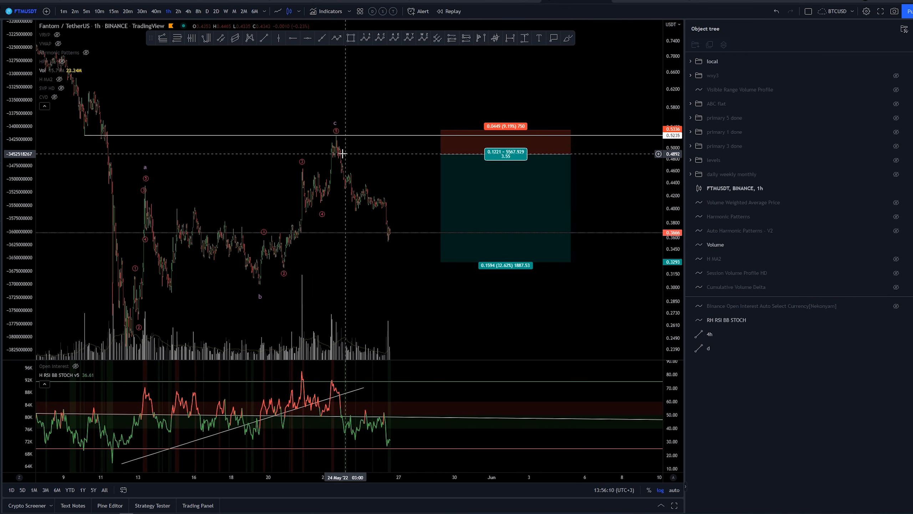
mouse_move(348, 154)
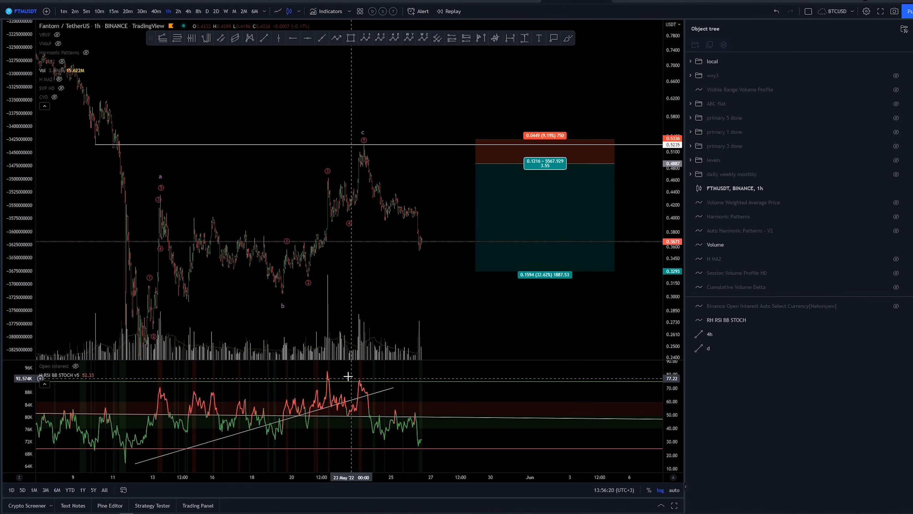
mouse_move(421, 224)
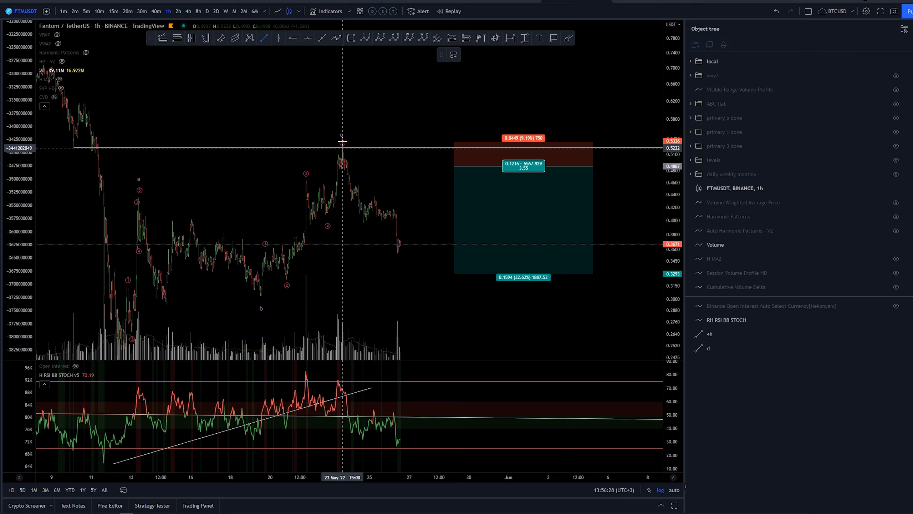
mouse_move(429, 266)
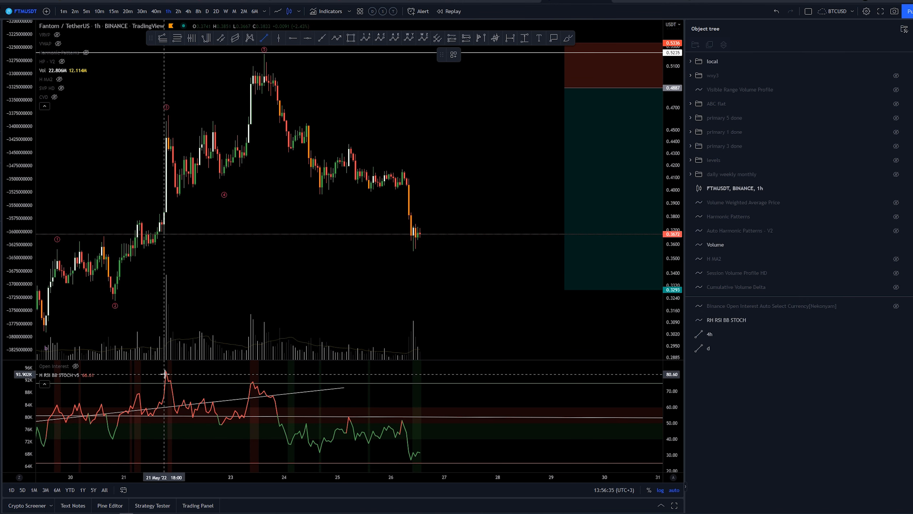
left_click_drag(166, 372, 534, 418)
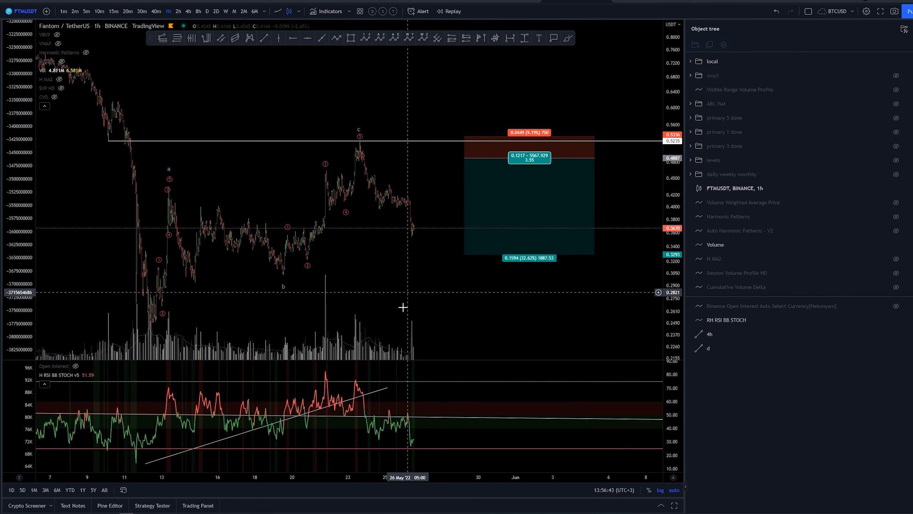
mouse_move(449, 434)
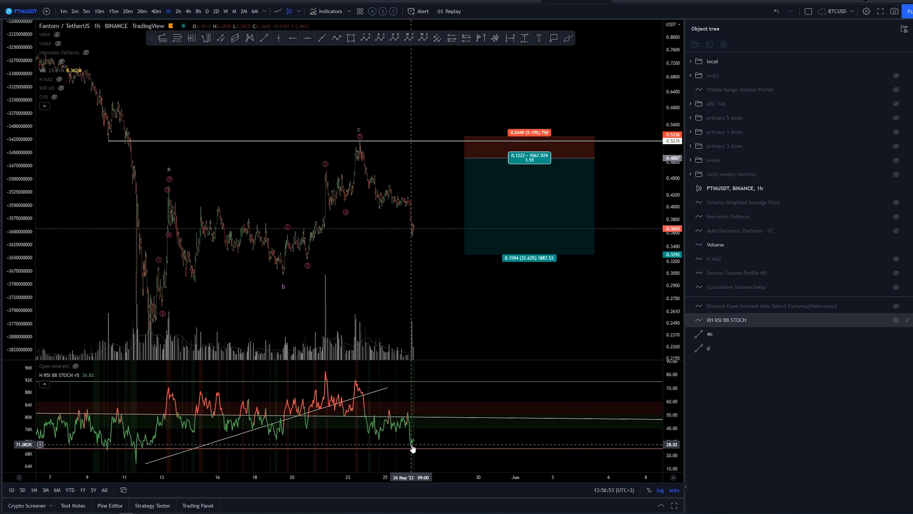
mouse_move(419, 437)
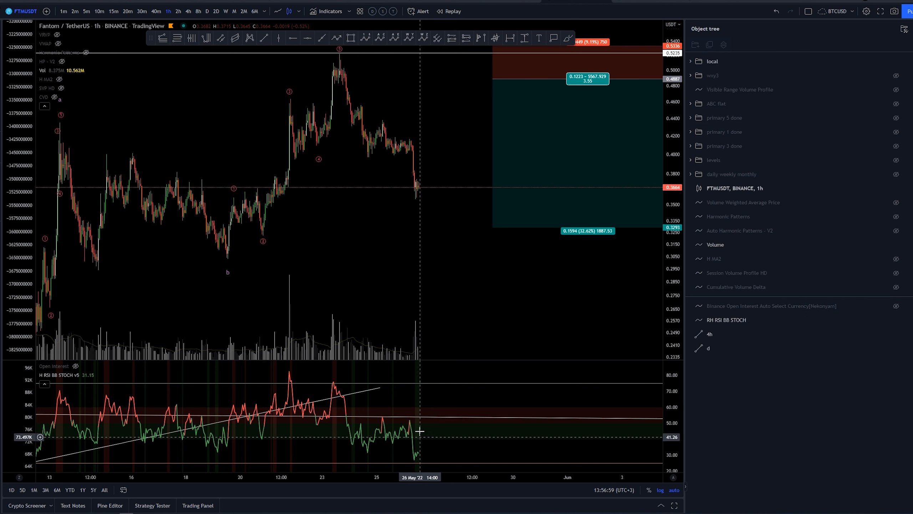
mouse_move(417, 393)
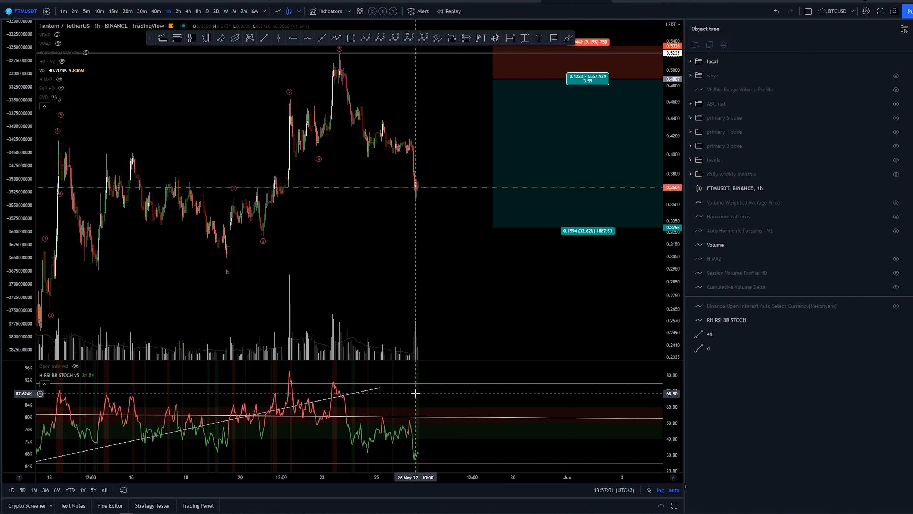
mouse_move(417, 457)
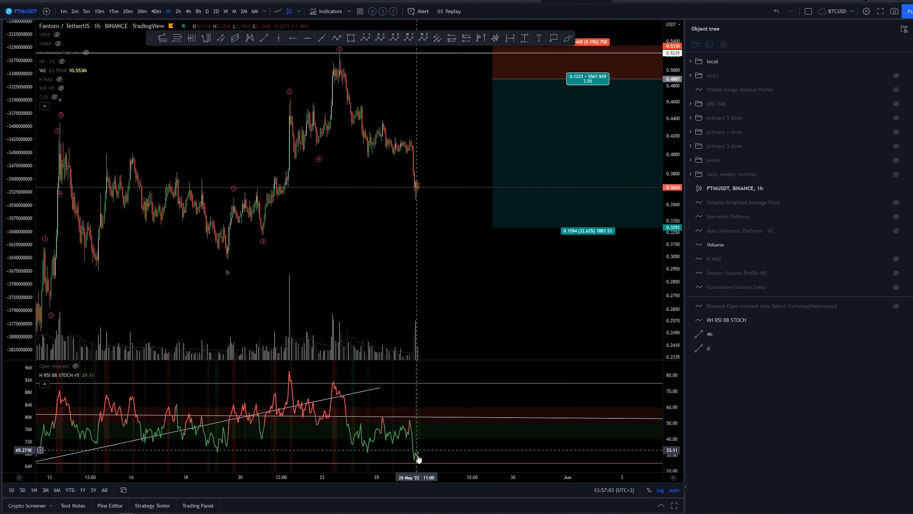
mouse_move(424, 380)
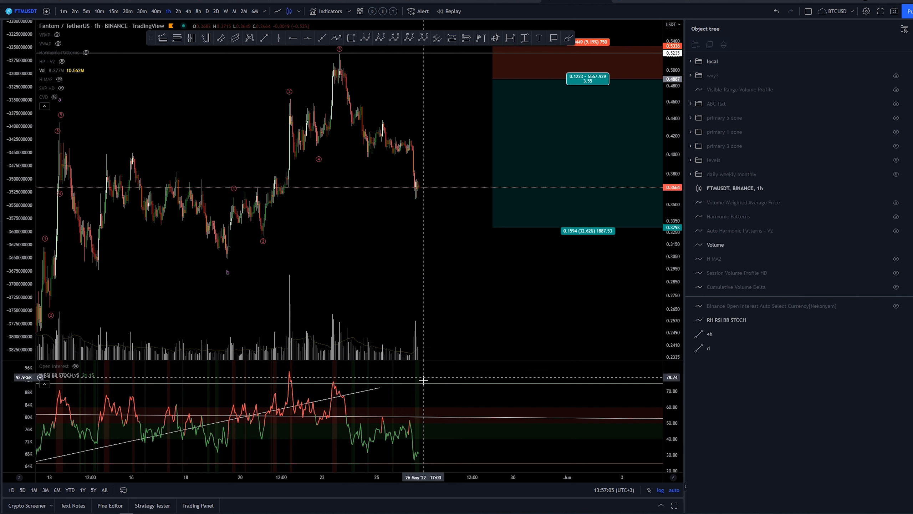
mouse_move(415, 430)
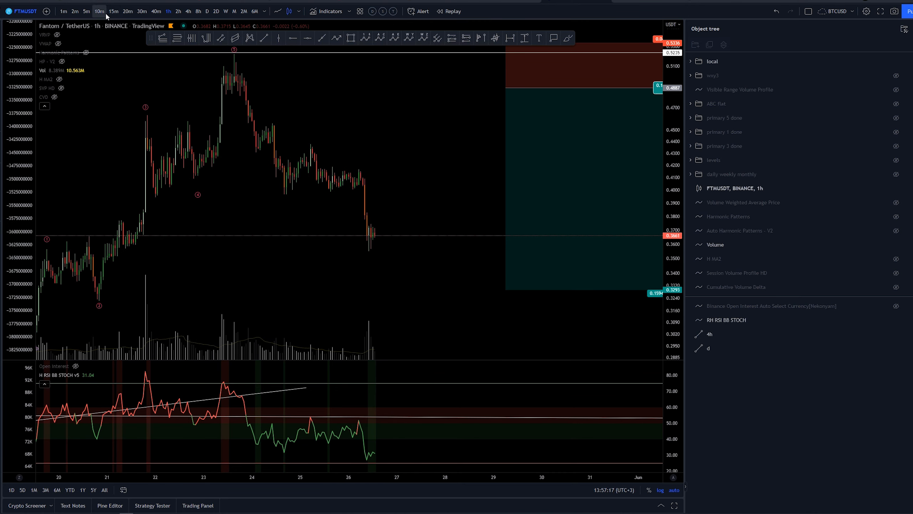
Switch the FTMUSDT chart to the 15m interval.
left_click(114, 10)
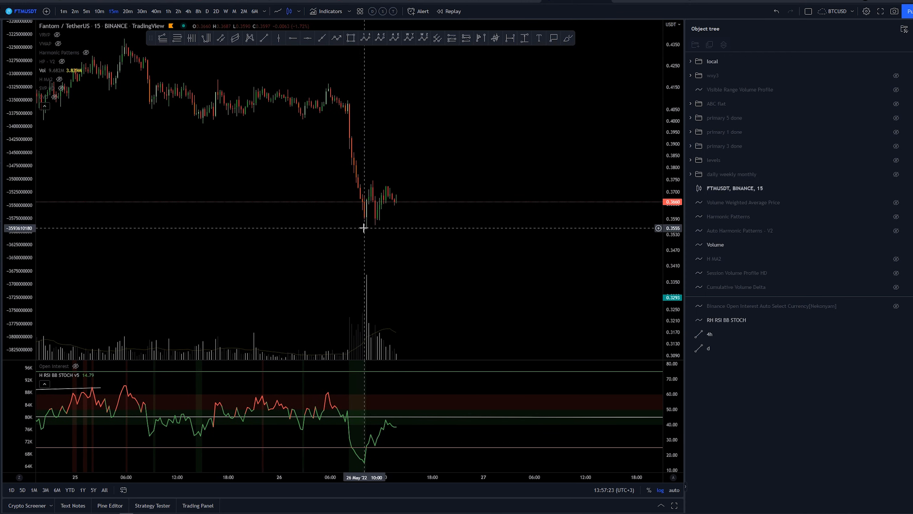
mouse_move(378, 224)
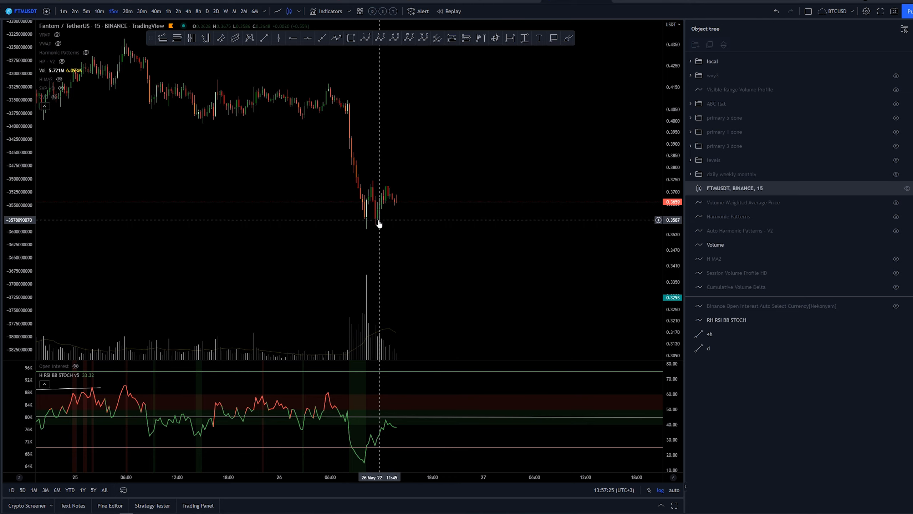
mouse_move(378, 207)
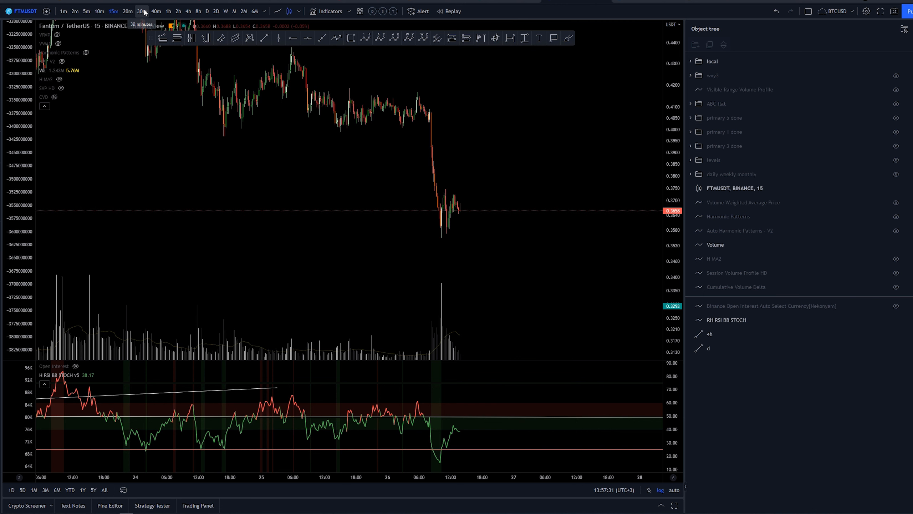
On 30m candles, draw a horizontal support ray near 0.36 below the recent lows.
left_click(141, 10)
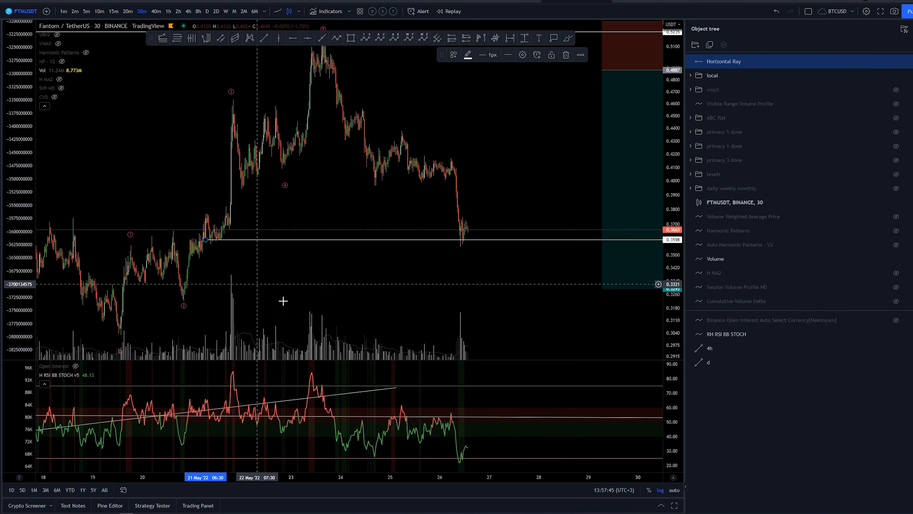
left_click_drag(206, 239, 143, 241)
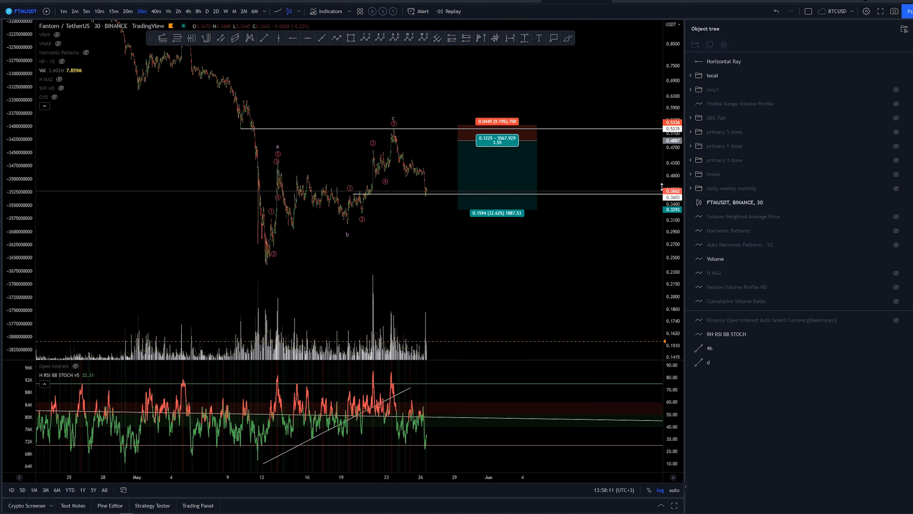
Toggle visibility of the way3 and ABC flat groups in the Object Tree.
left_click(897, 90)
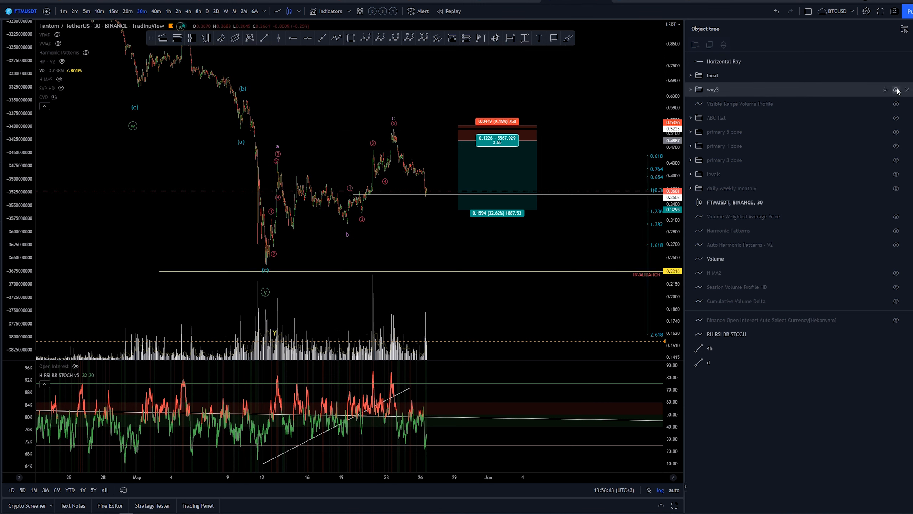
left_click(896, 89)
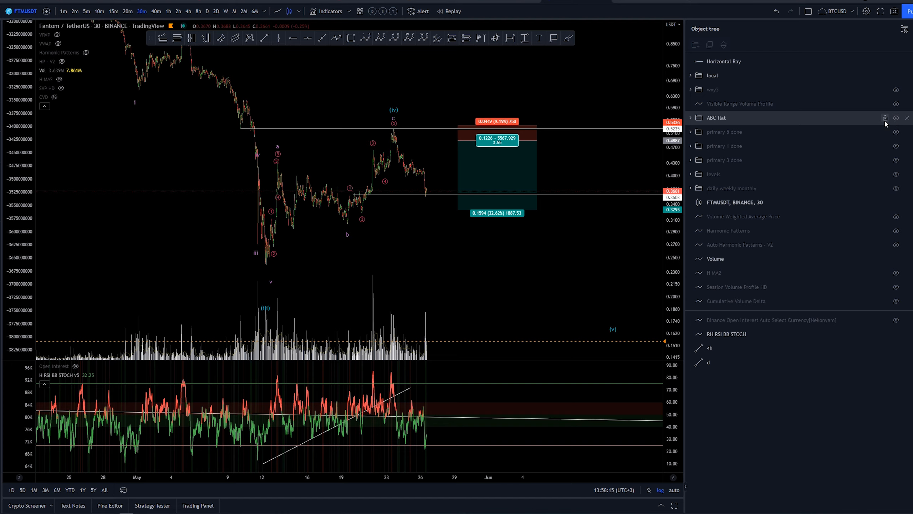
mouse_move(379, 115)
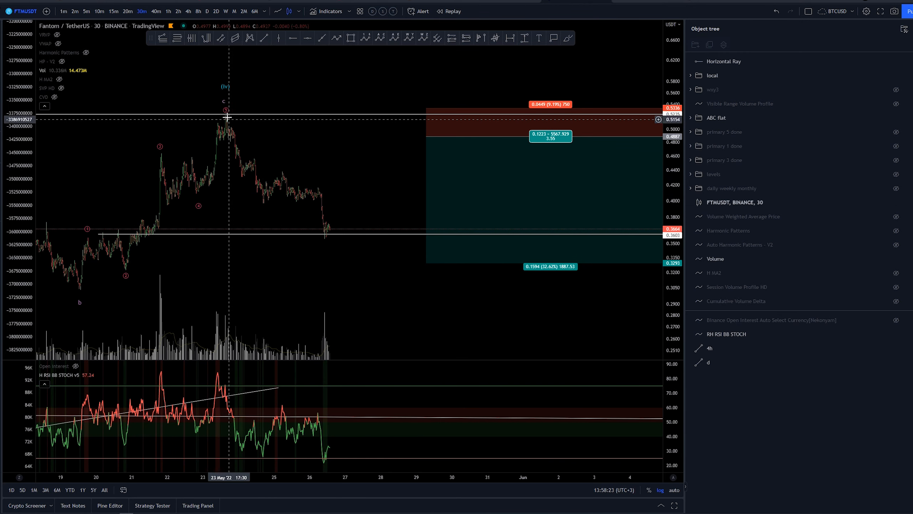
mouse_move(263, 208)
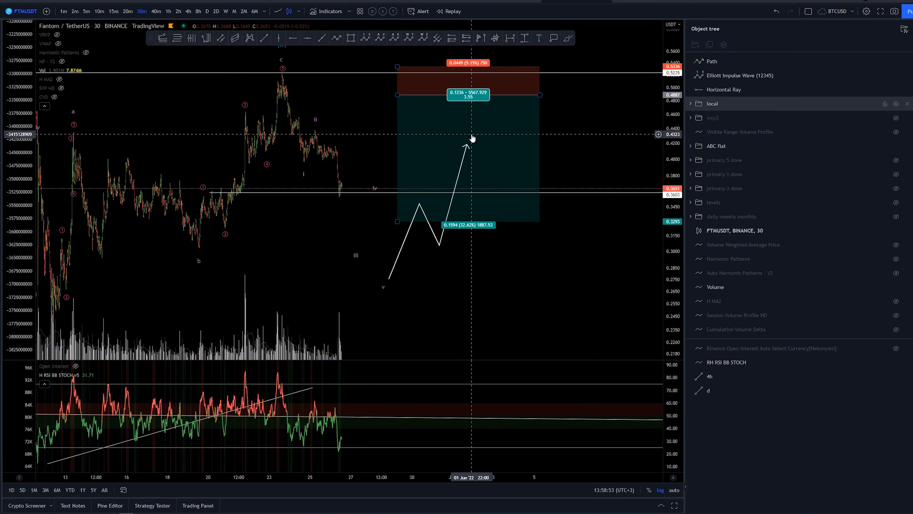
mouse_move(466, 150)
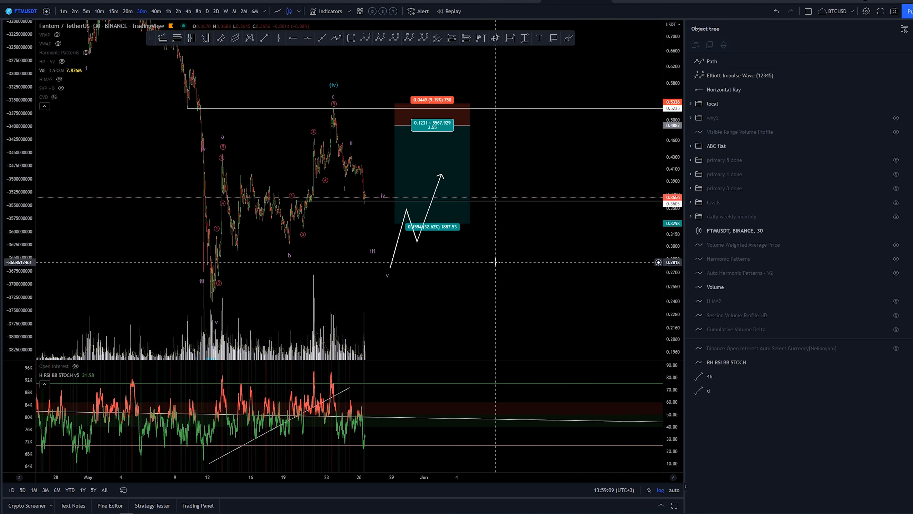
mouse_move(507, 253)
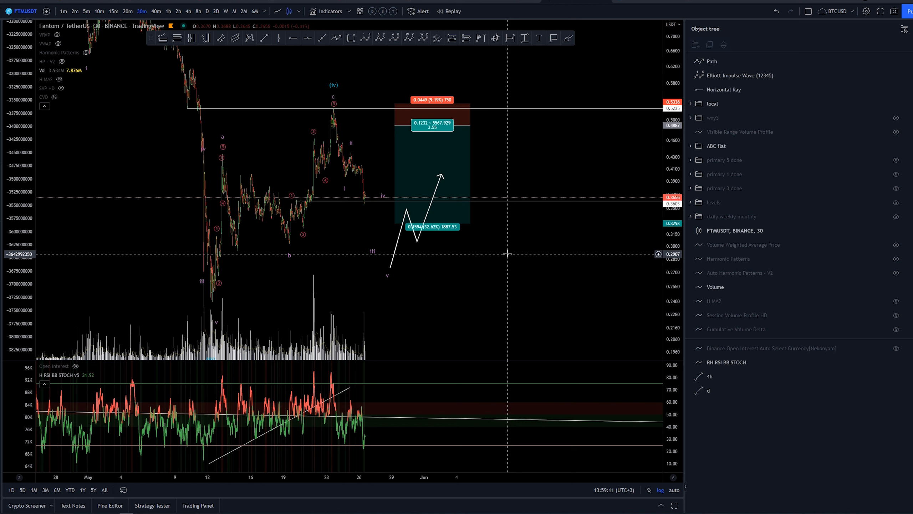